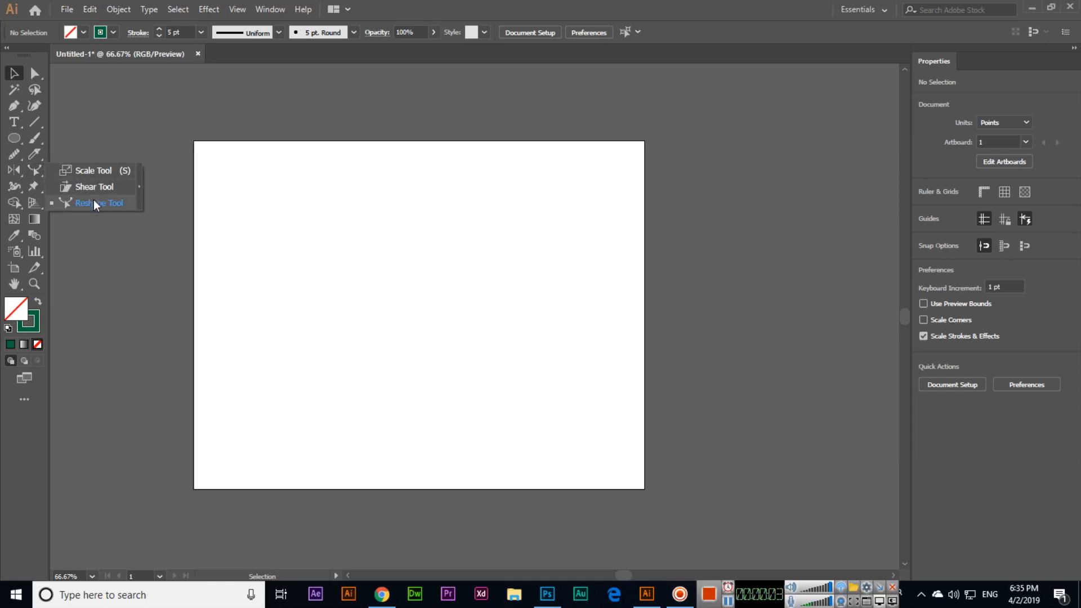
- Activate the Reshape Tool from the Scale tool flyout on the blank artboard
left_click(100, 203)
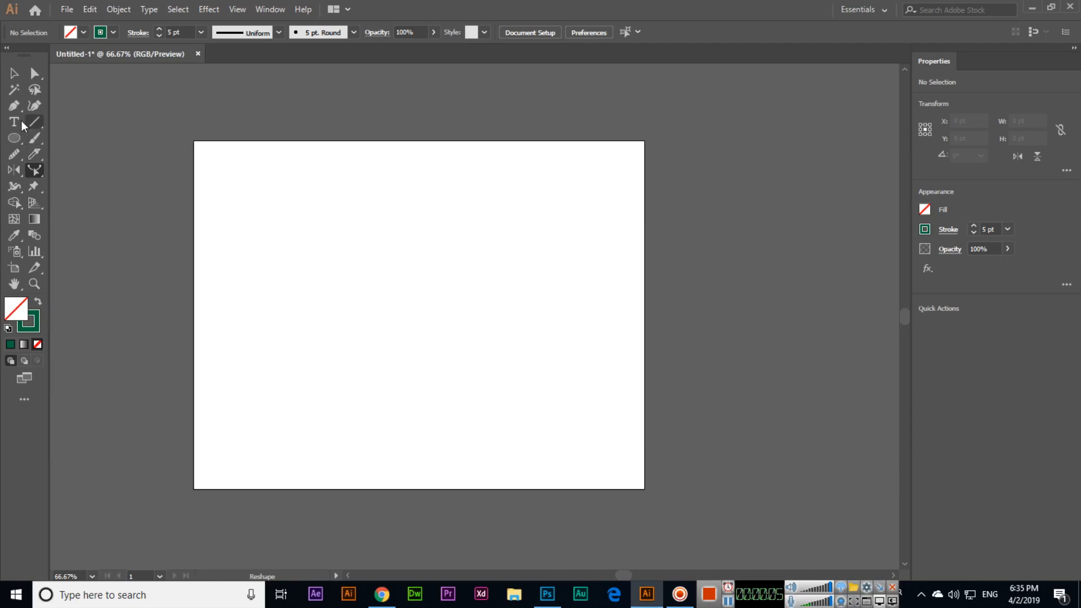
- Draw a short curved green stroked path with the Pen tool in the upper-left area
left_click(13, 105)
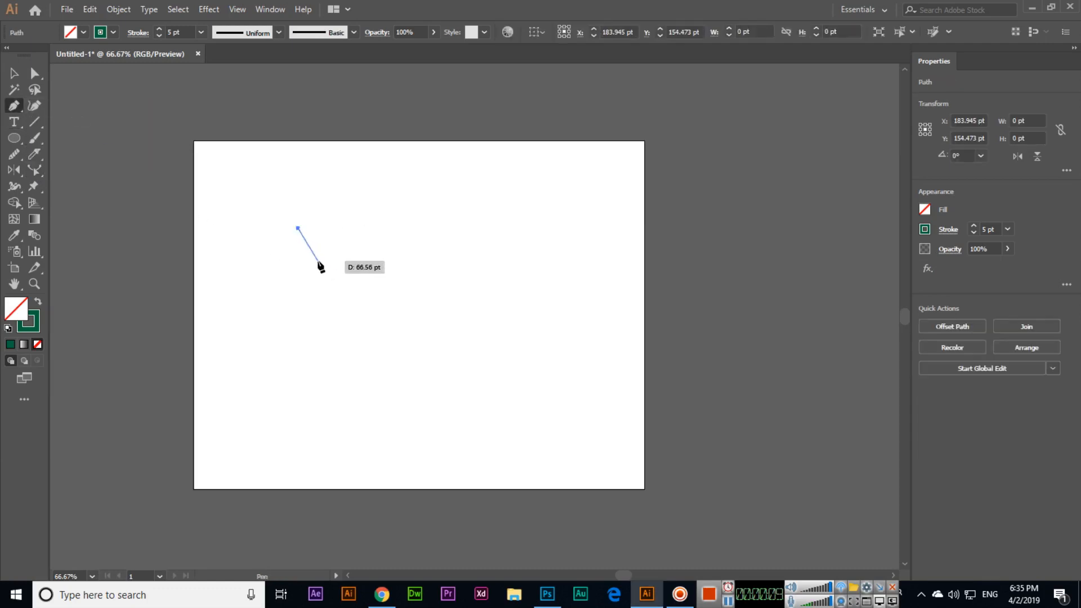
left_click_drag(317, 268, 347, 273)
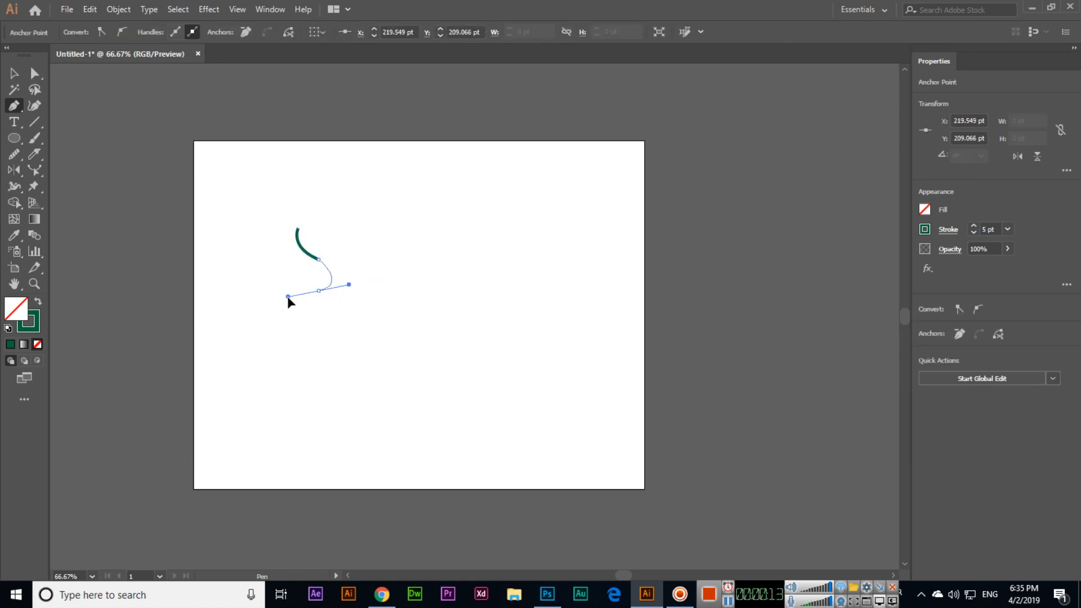
left_click_drag(287, 296, 287, 284)
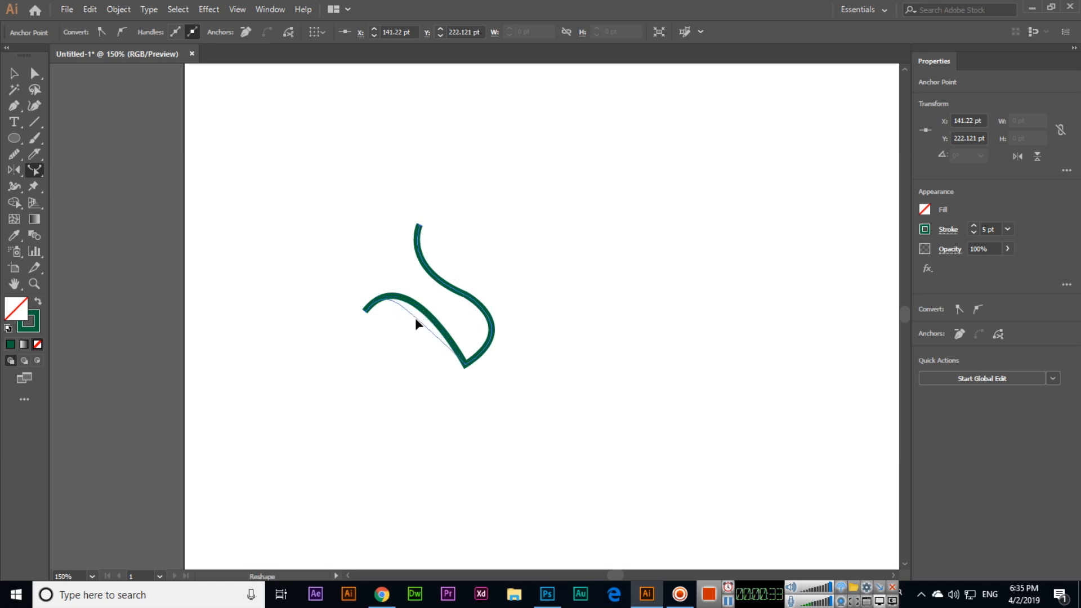
- Bend the lower part of the green path outward into a wavier curve with the Reshape tool
left_click_drag(417, 325, 405, 345)
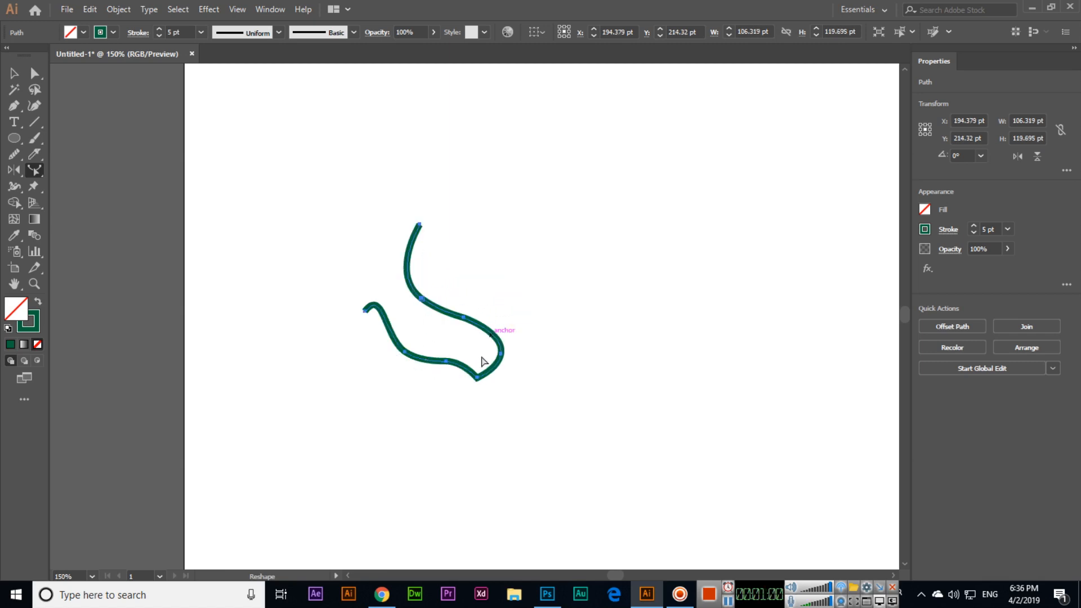
left_click(14, 170)
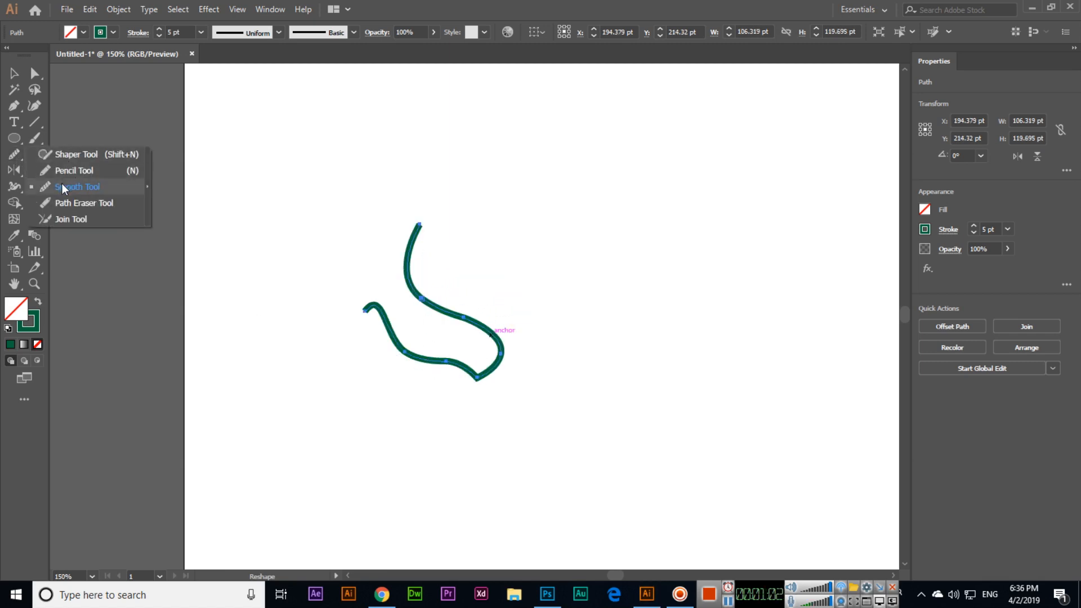